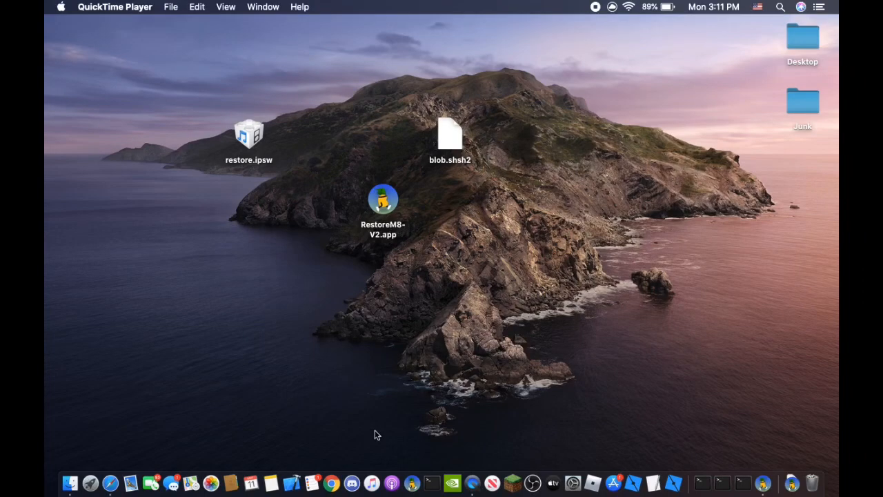
mouse_move(107, 469)
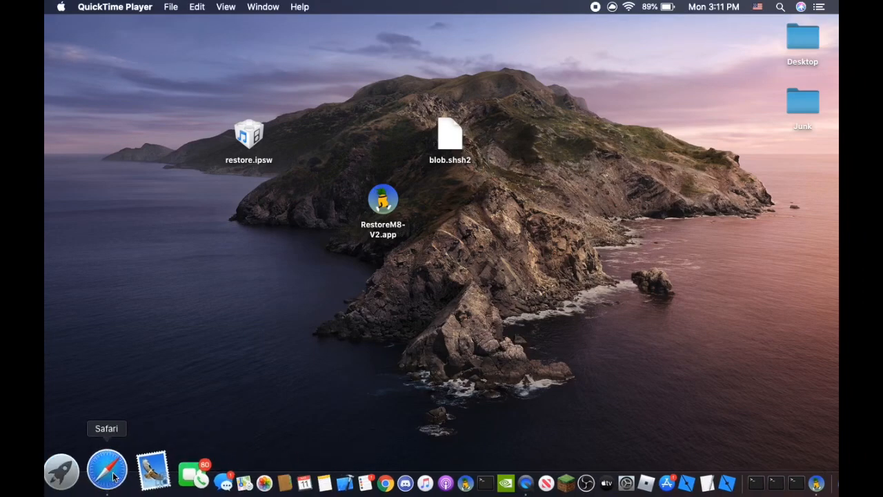
Step: Open Safari from the Dock to show the RestoreM8 Twitter announcement thread
left_click(107, 468)
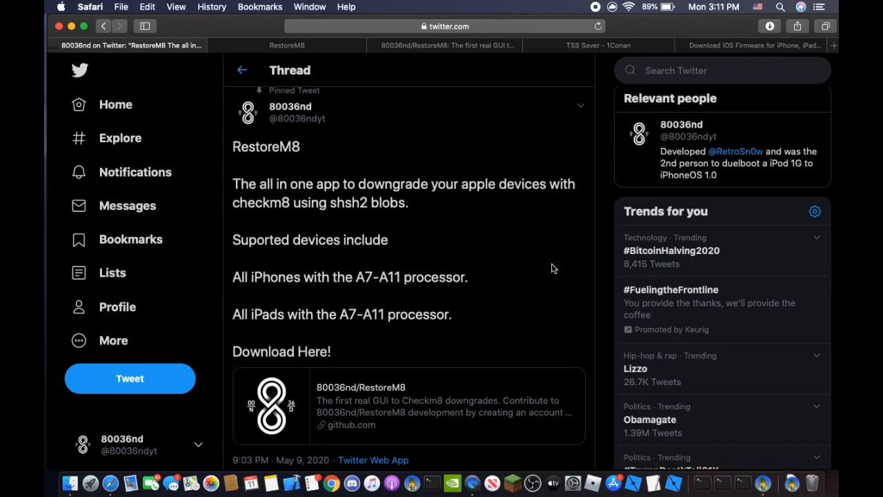
mouse_move(543, 230)
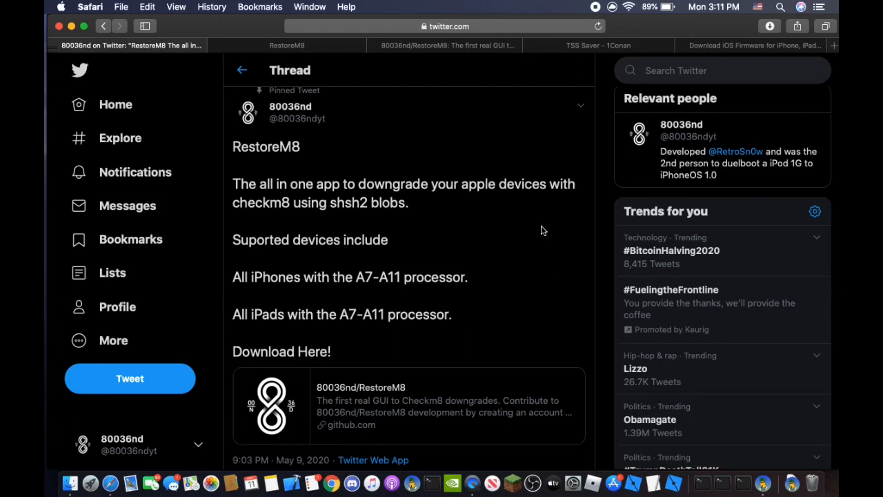
Step: Browse the RestoreM8 website, GitHub repo and TSS Saver tabs, then hide Safari
left_click(286, 45)
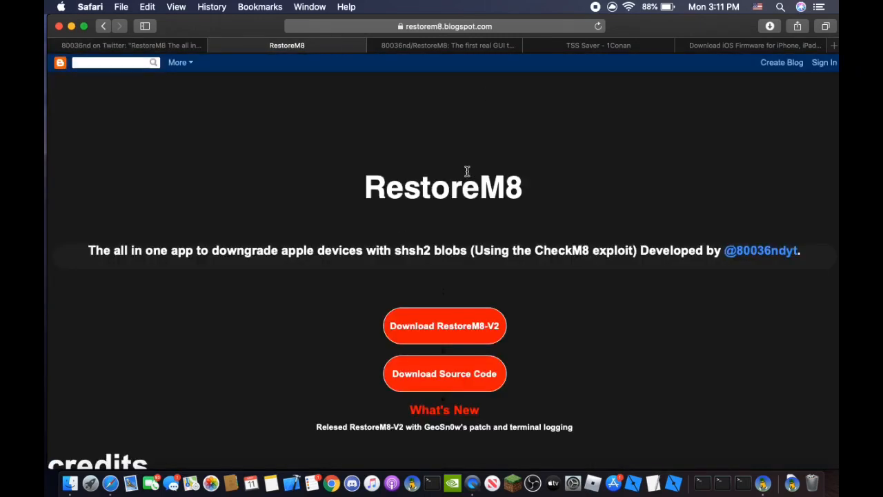
scroll("down", 3)
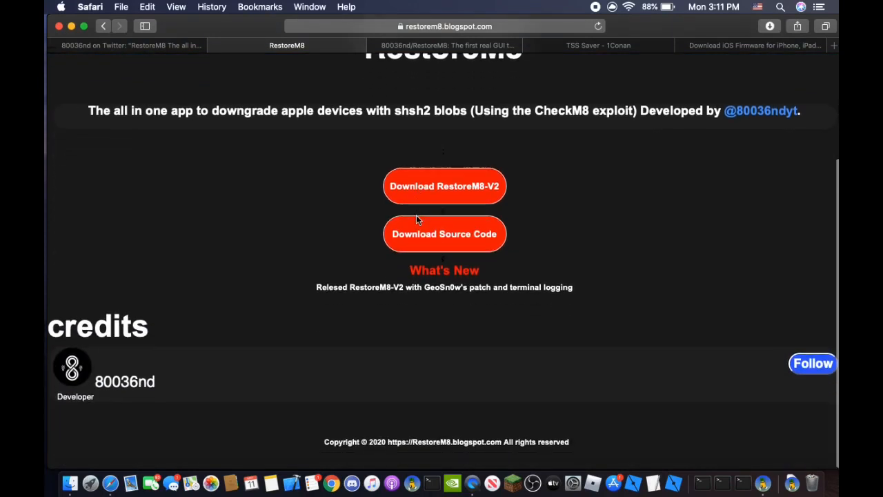
mouse_move(542, 5)
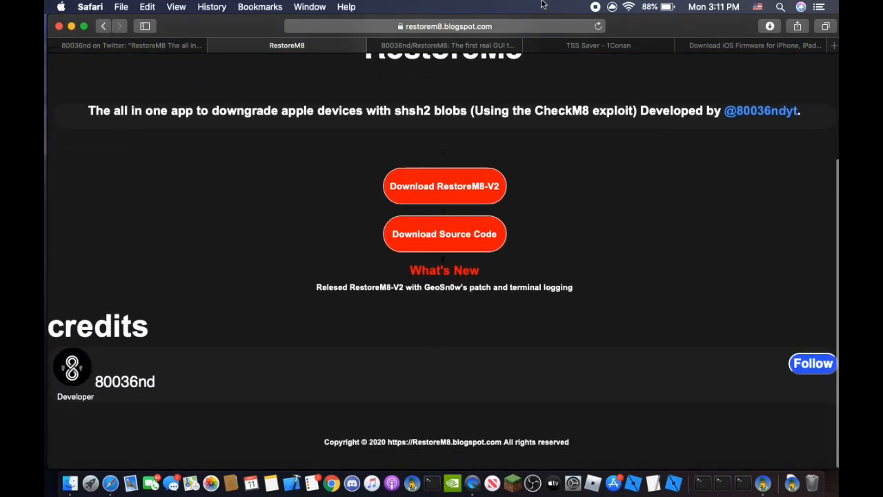
left_click(446, 45)
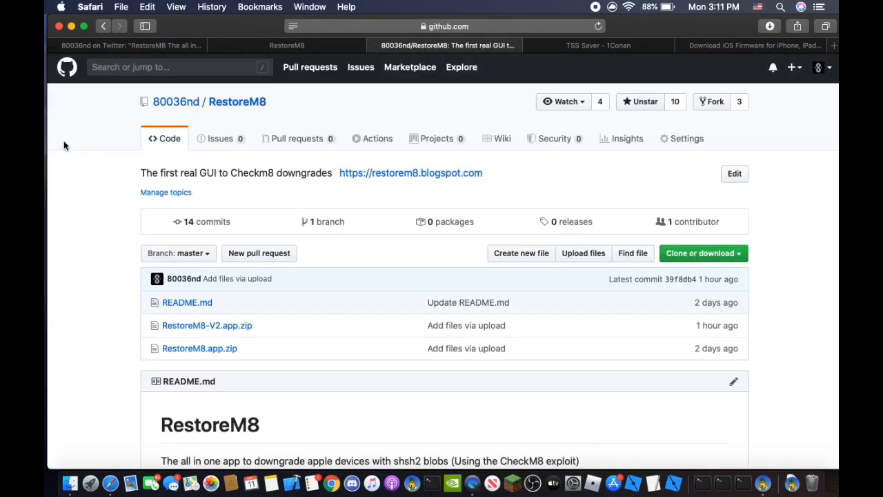
mouse_move(494, 107)
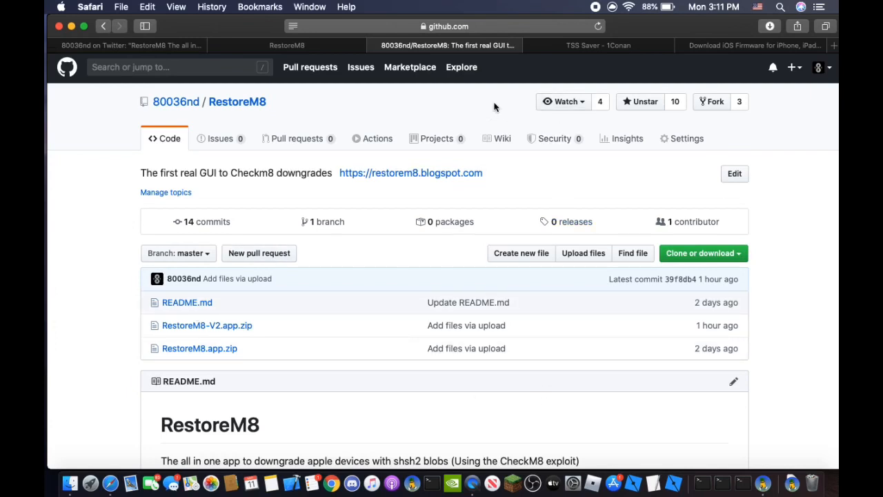
mouse_move(556, 50)
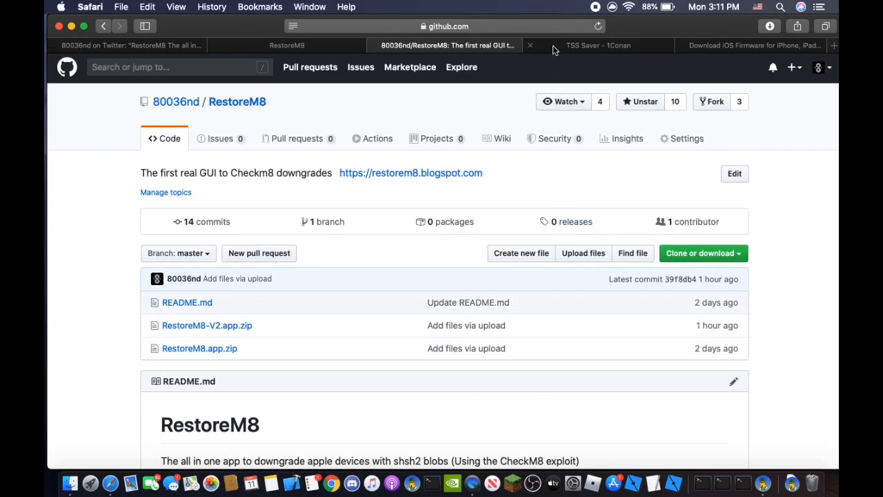
left_click(597, 45)
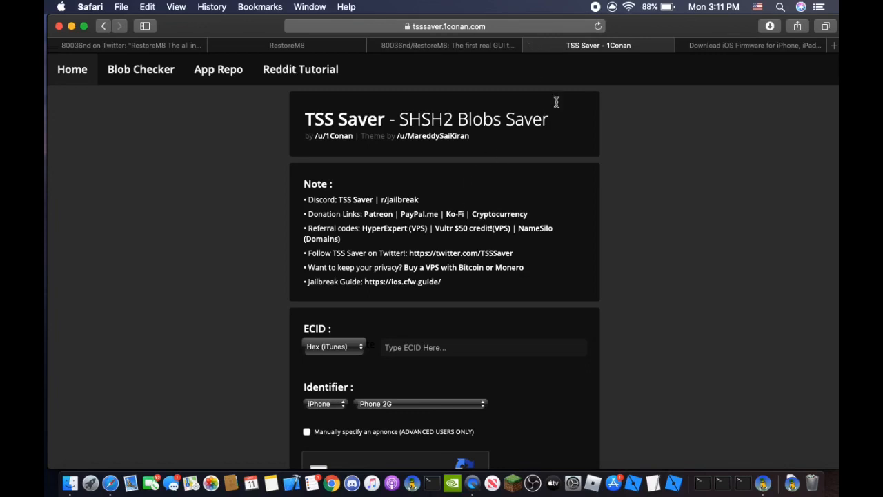
left_click(752, 45)
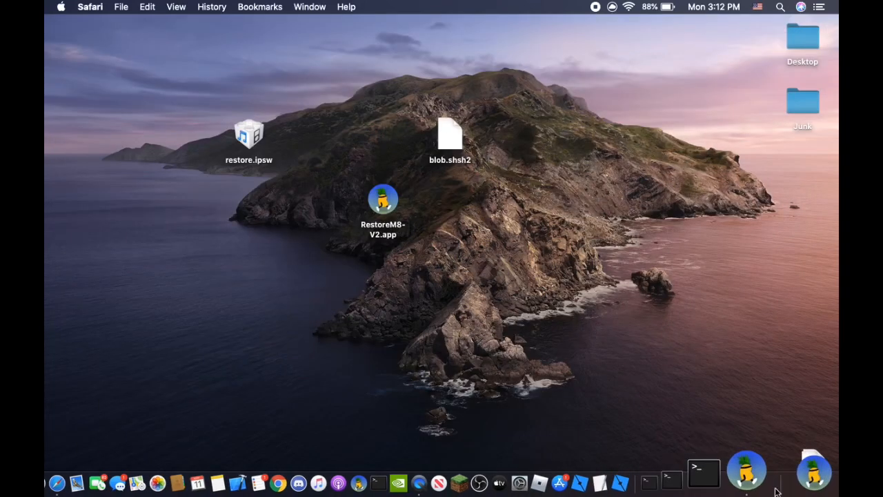
Step: Launch RestoreM8-V2.app, download its code resources, and dismiss the Resources Installed alert
double_click(382, 199)
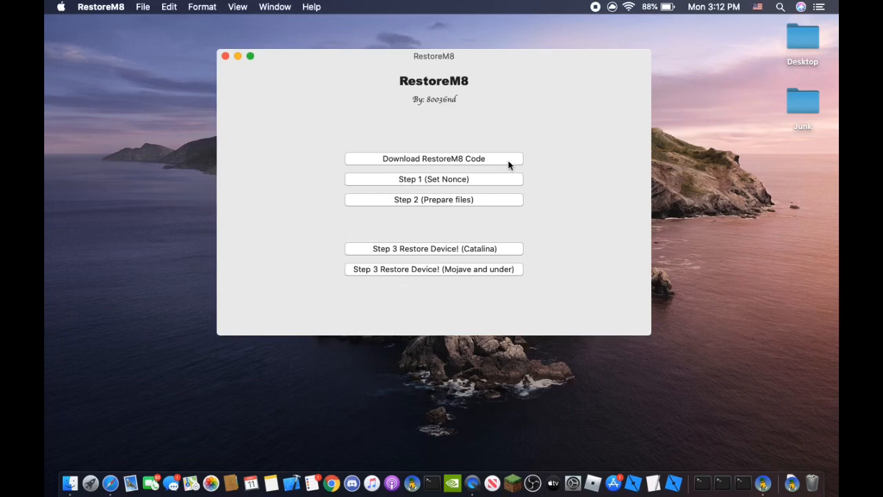
left_click(433, 158)
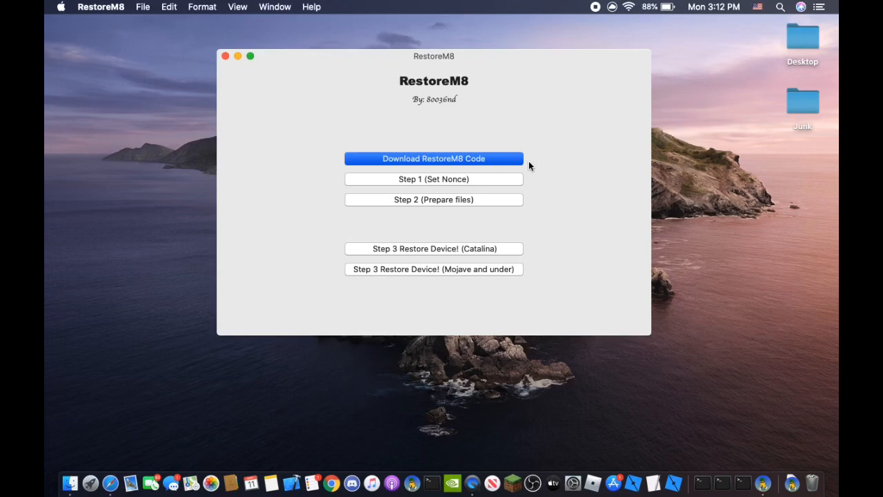
left_click(433, 158)
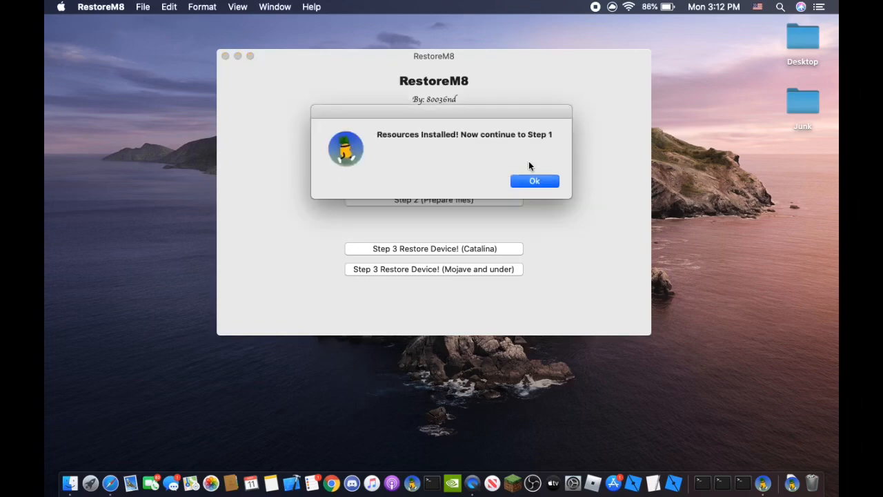
left_click(535, 181)
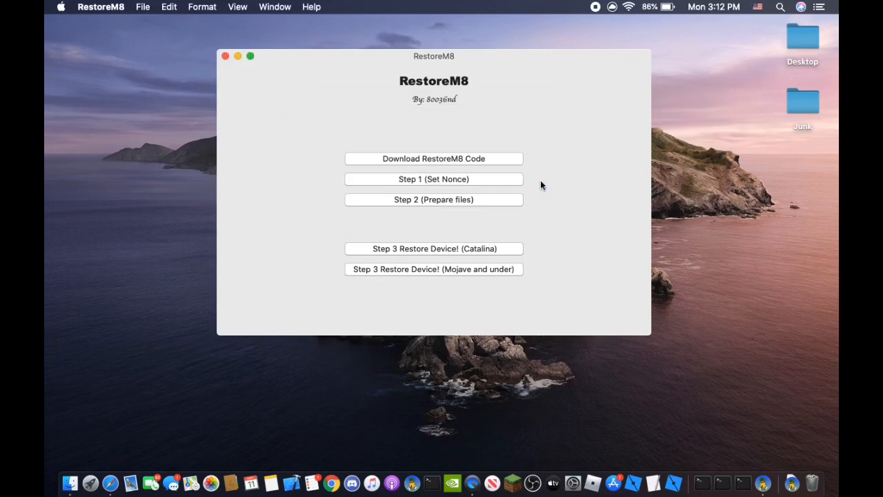
mouse_move(507, 187)
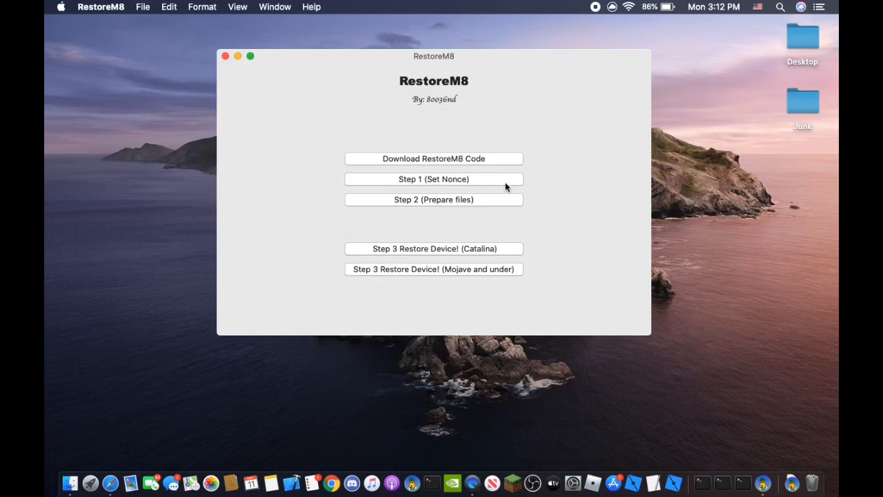
Step: Select Step 1 (Set Nonce) in RestoreM8
left_click(433, 179)
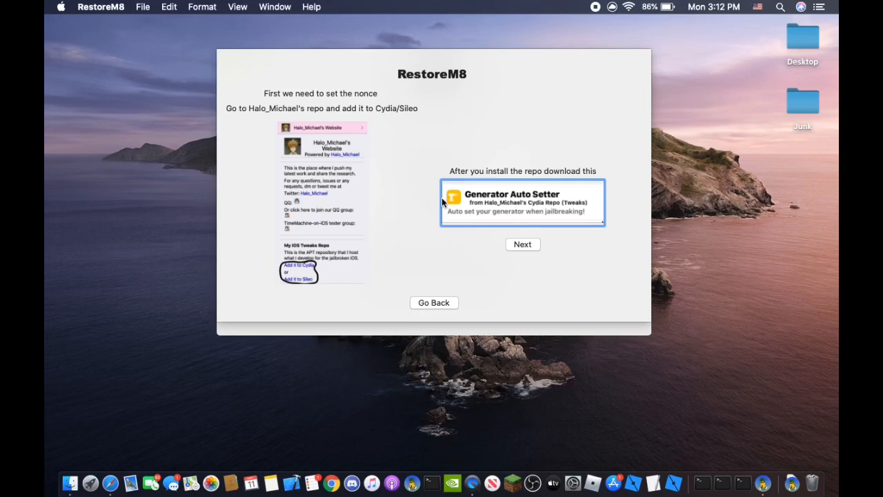
mouse_move(398, 136)
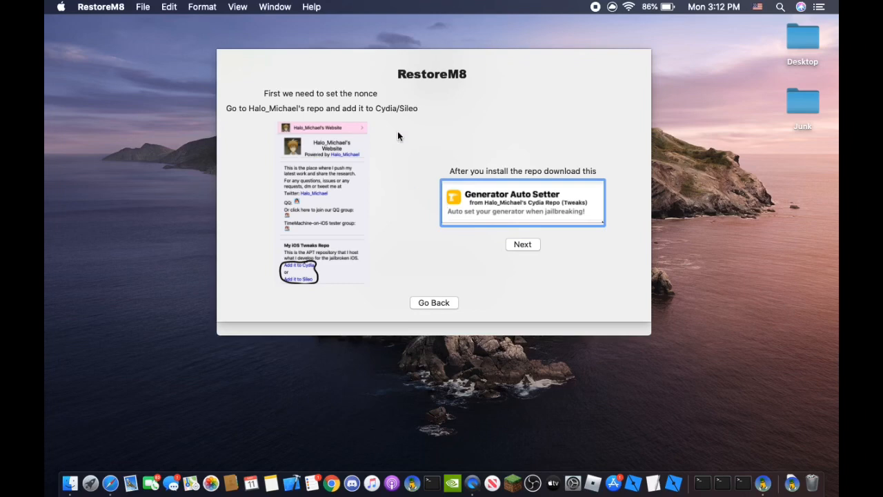
mouse_move(501, 191)
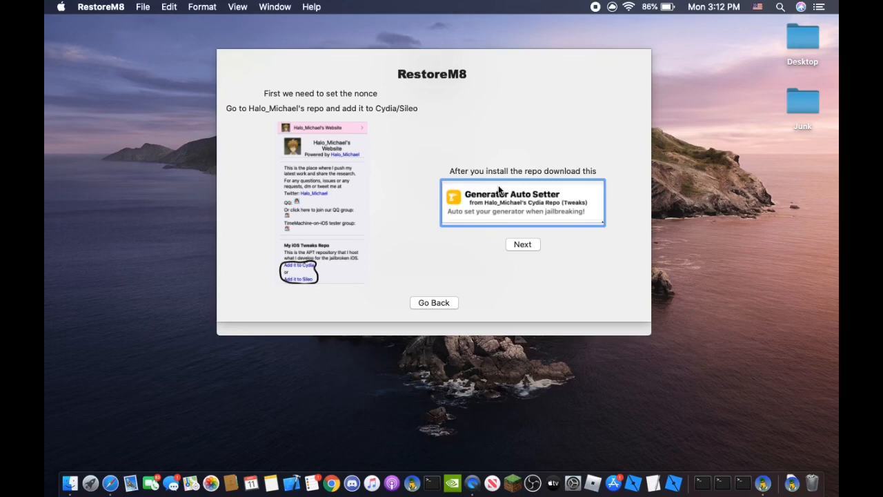
mouse_move(521, 240)
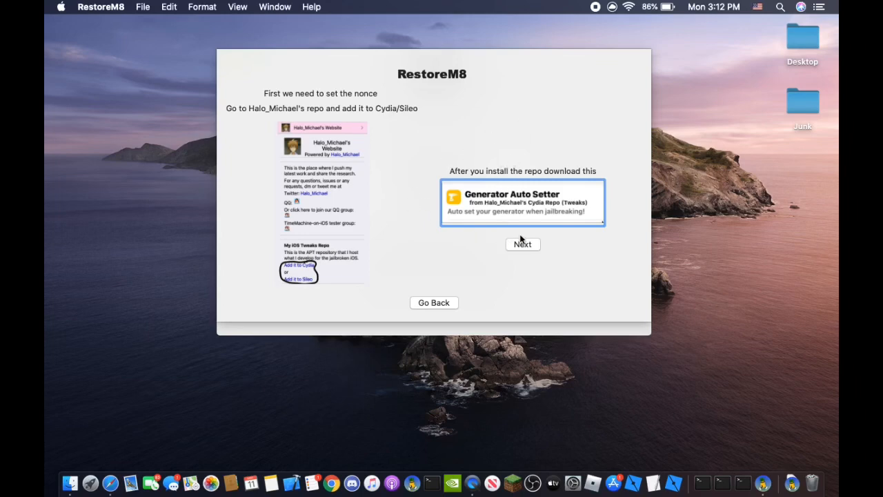
mouse_move(552, 222)
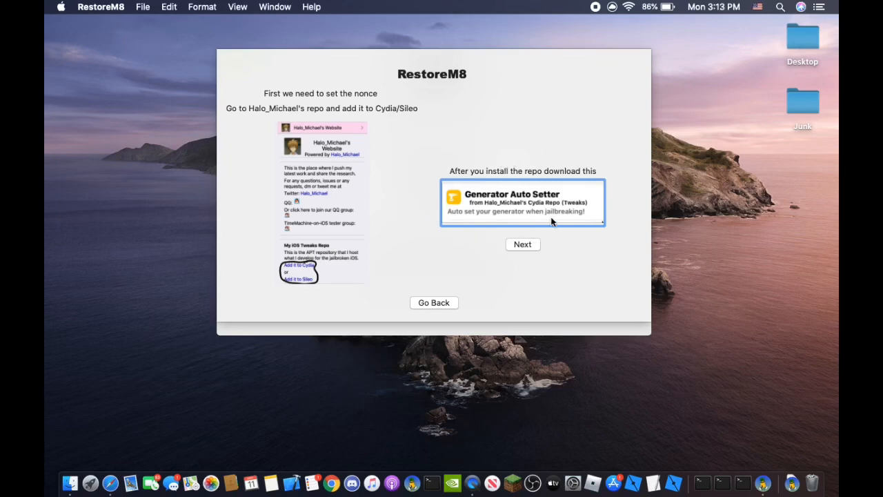
mouse_move(543, 234)
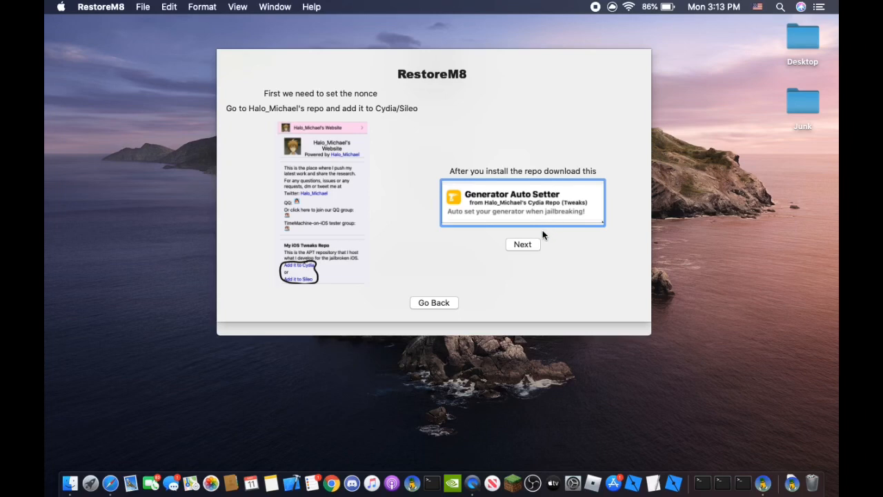
left_click(523, 244)
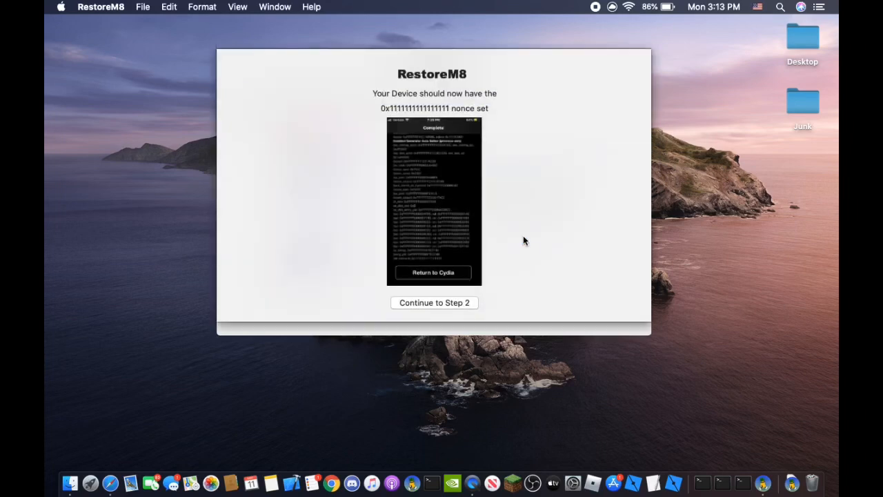
mouse_move(401, 112)
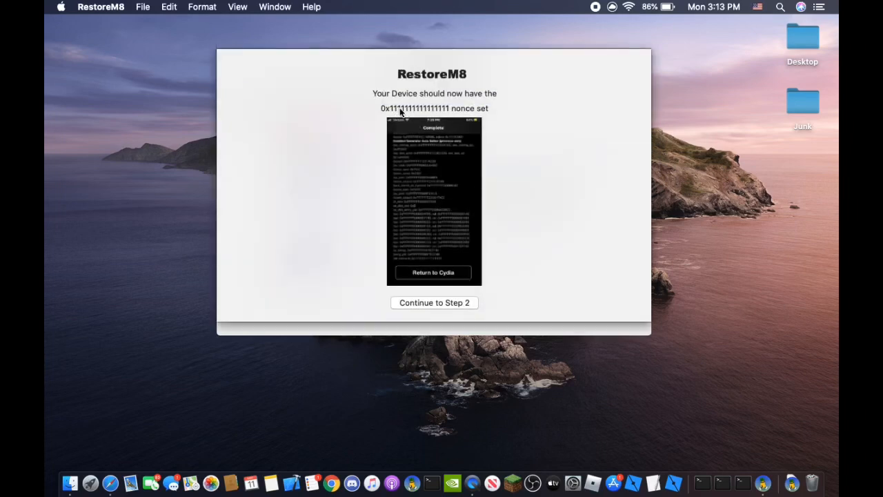
mouse_move(540, 258)
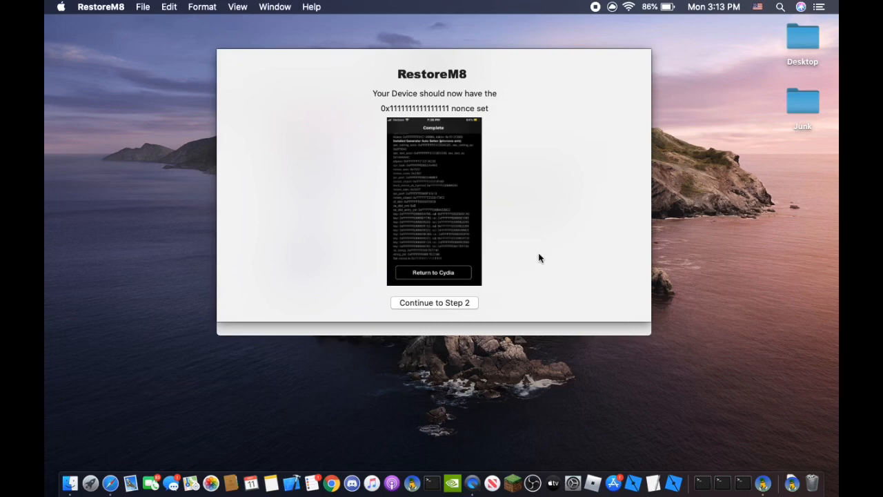
mouse_move(483, 161)
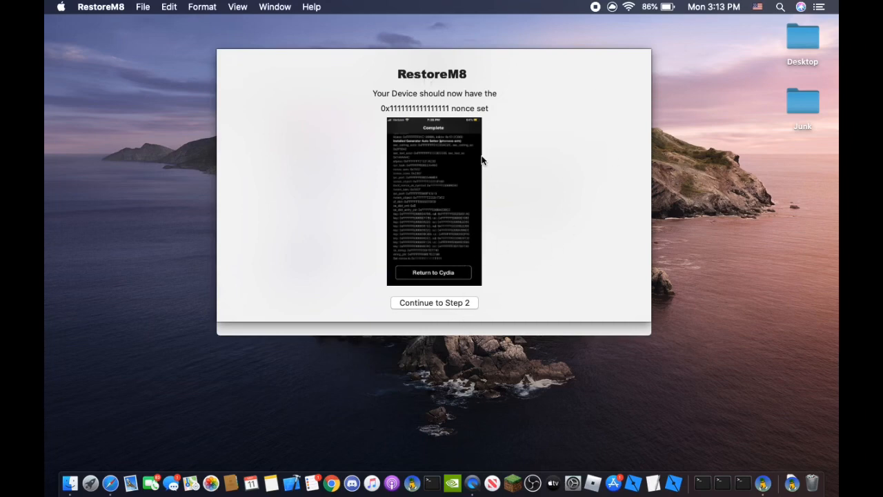
Step: Go to Step 2 and advance from the SHSH blob page to the IPSW instructions
left_click(434, 302)
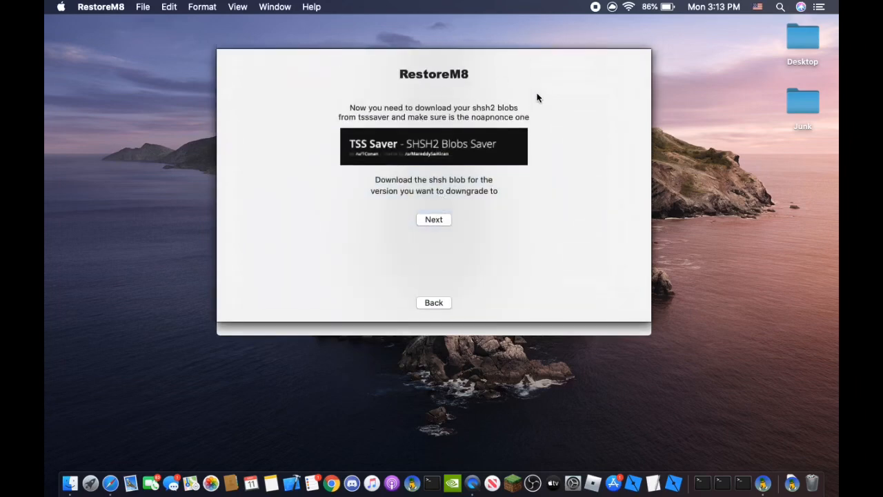
mouse_move(507, 135)
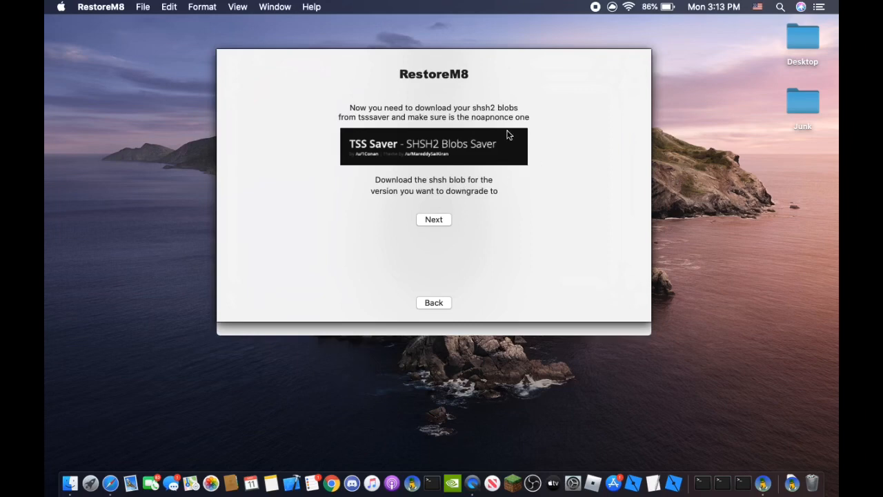
mouse_move(394, 68)
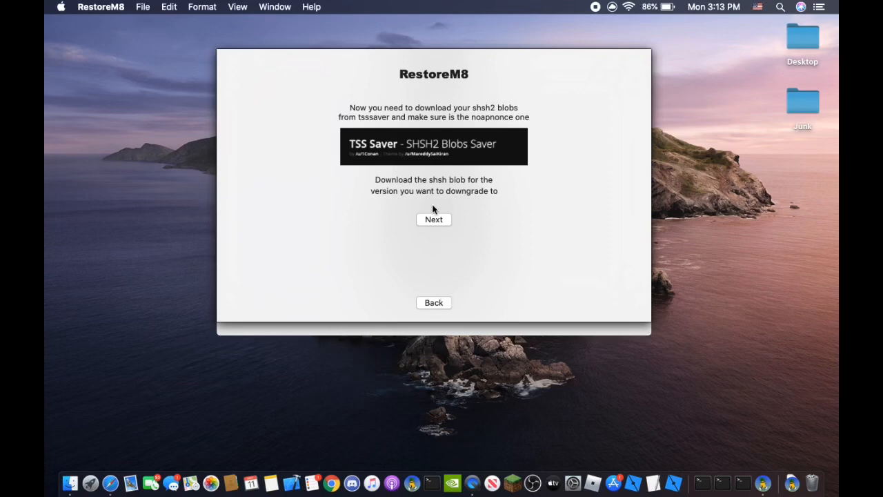
mouse_move(648, 470)
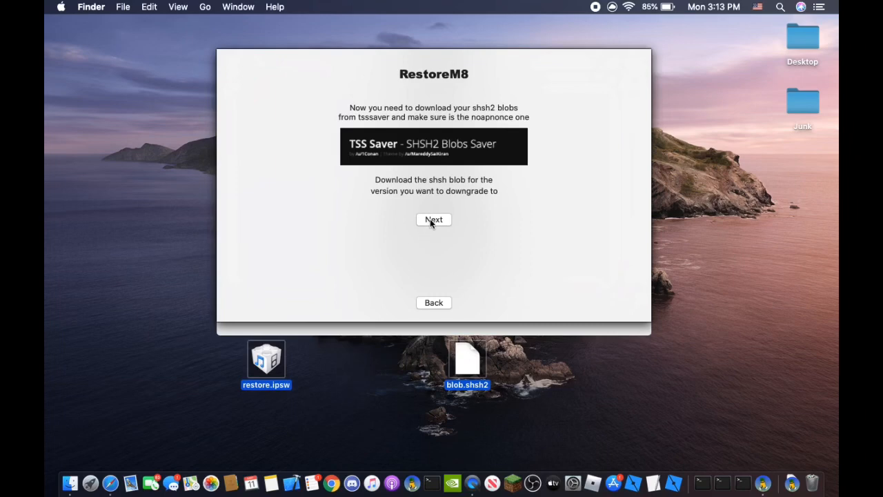
left_click(433, 219)
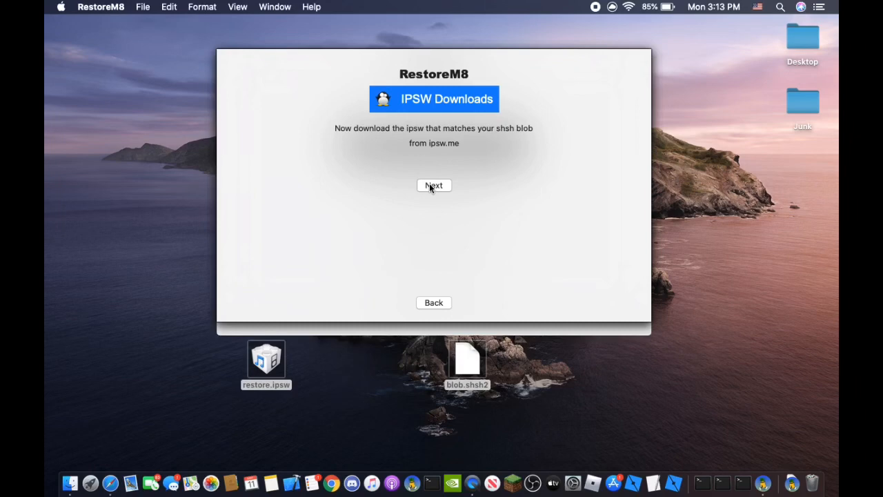
Step: Advance from the IPSW page to the file placement instructions
left_click(434, 185)
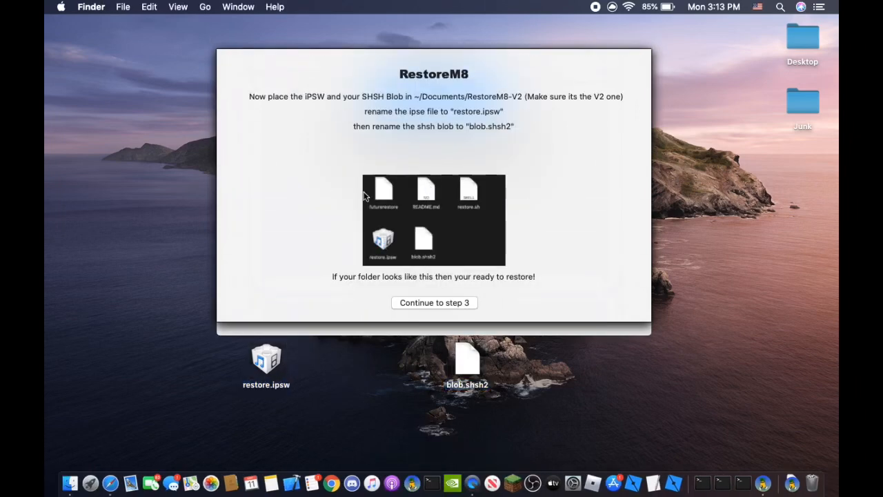
mouse_move(469, 116)
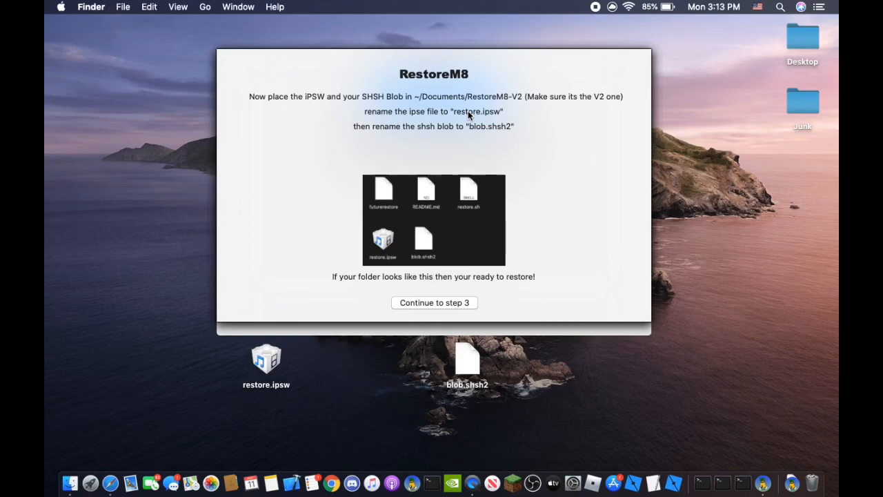
mouse_move(526, 383)
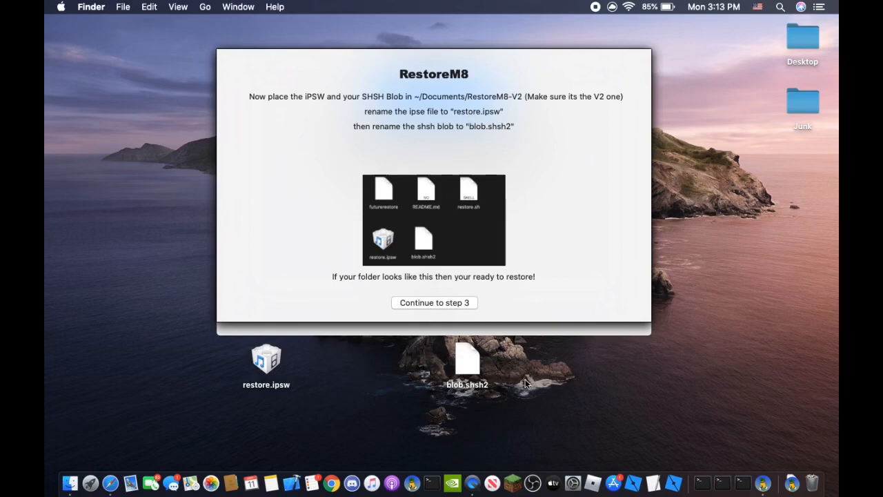
mouse_move(487, 385)
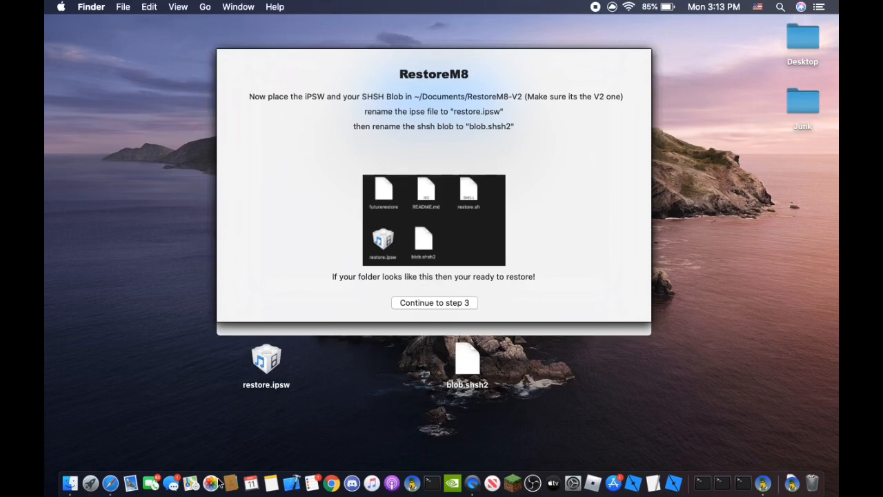
mouse_move(86, 470)
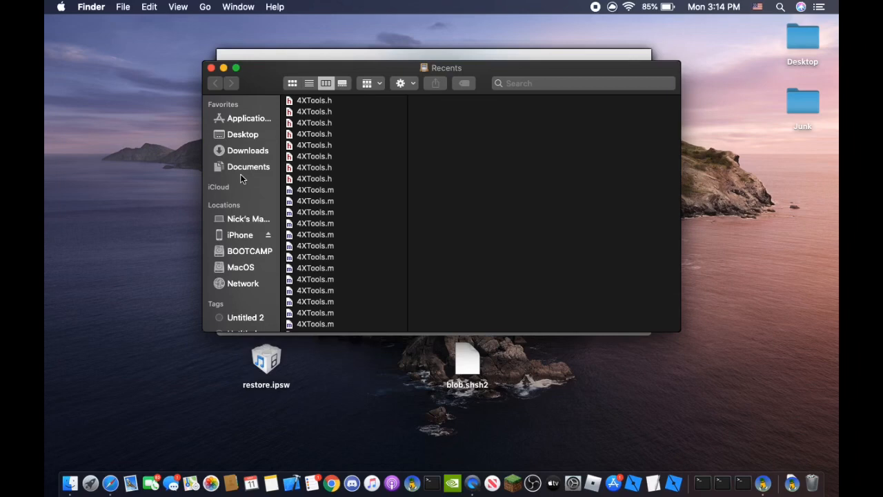
Step: Open Documents > RestoreM8-V2 and drag restore.ipsw and blob.shsh2 into it
left_click(248, 166)
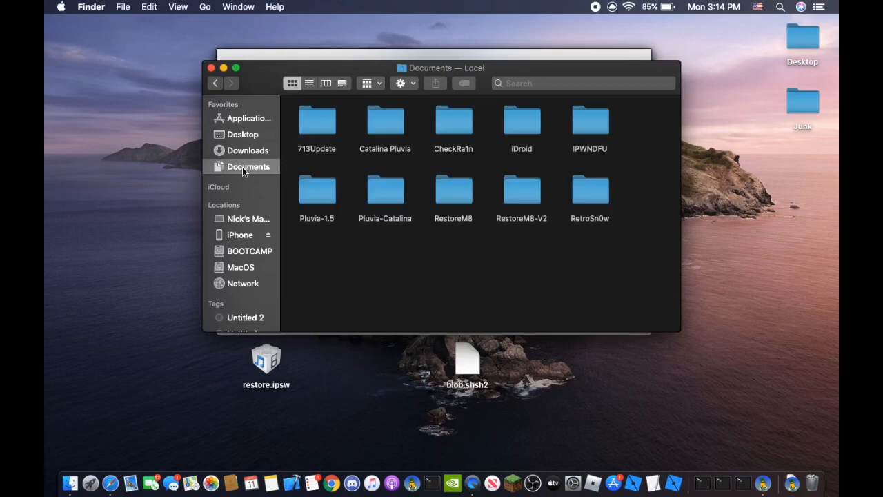
mouse_move(521, 242)
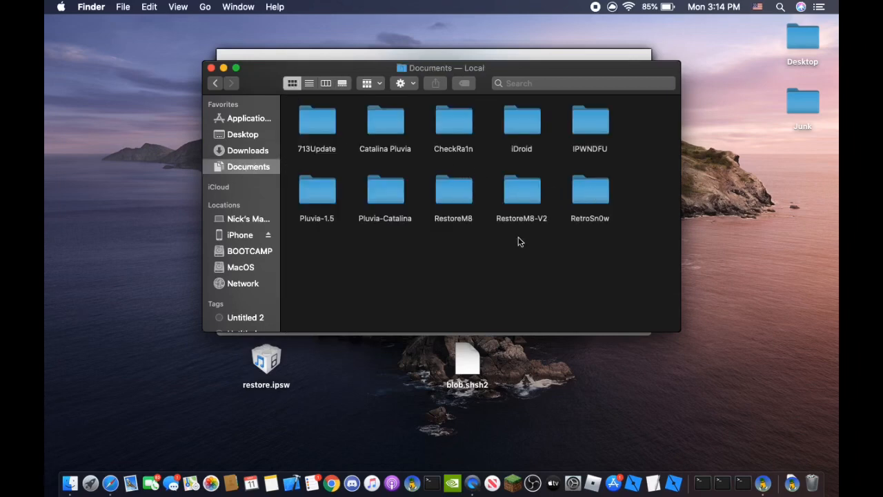
left_click(521, 189)
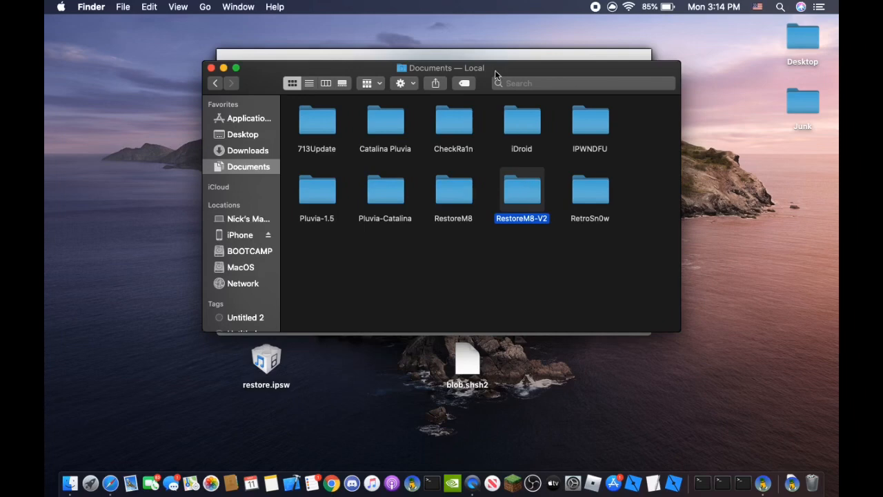
double_click(522, 190)
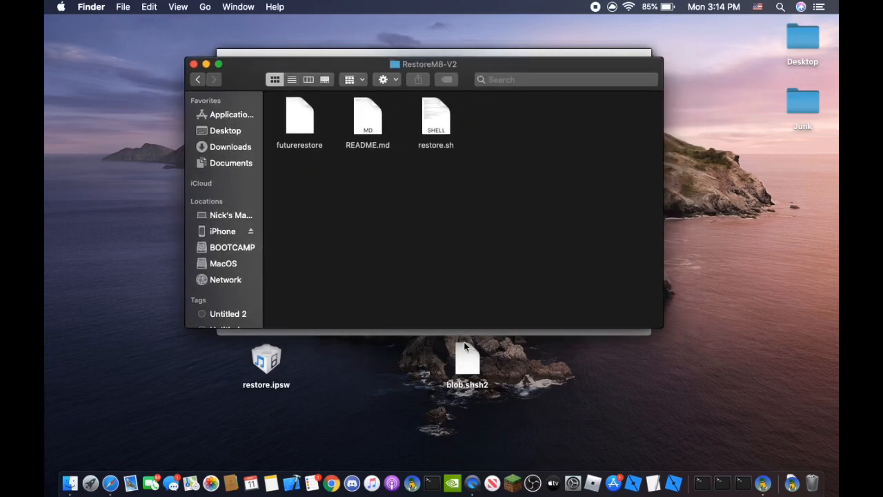
left_click_drag(467, 357, 486, 117)
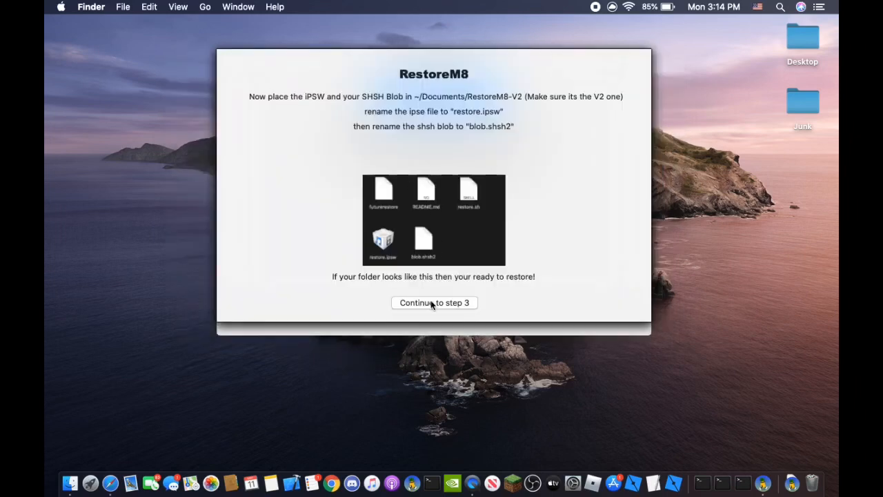
Step: Choose 'Continue to step 3' to return to the RestoreM8 main menu
left_click(434, 302)
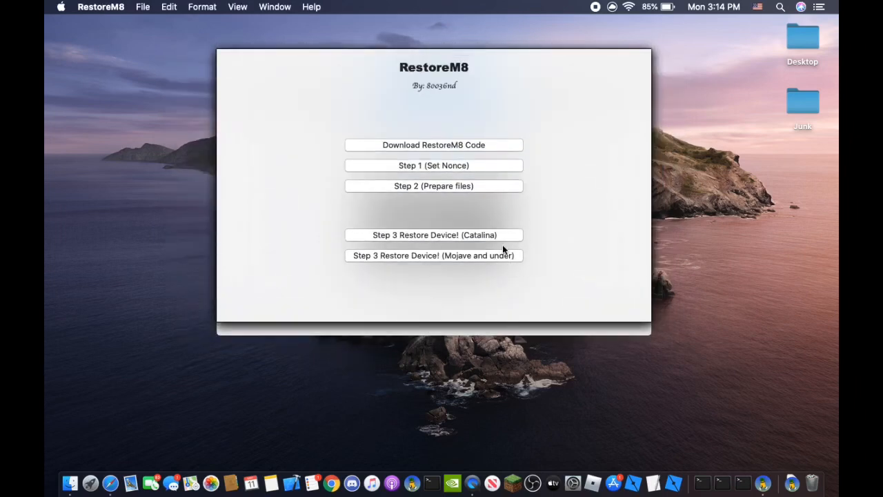
mouse_move(547, 323)
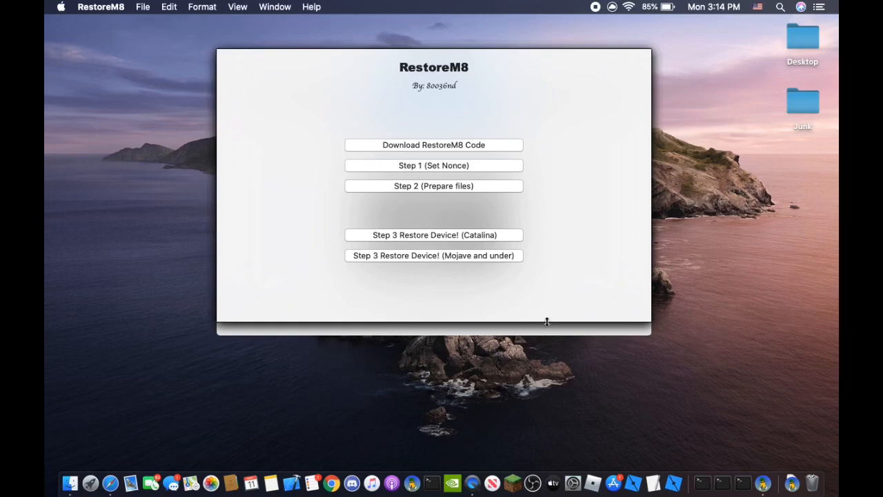
mouse_move(489, 244)
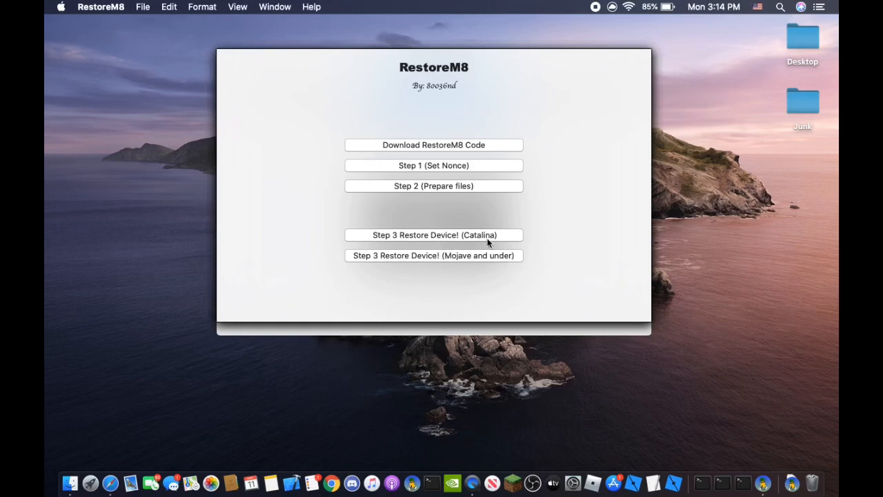
mouse_move(473, 254)
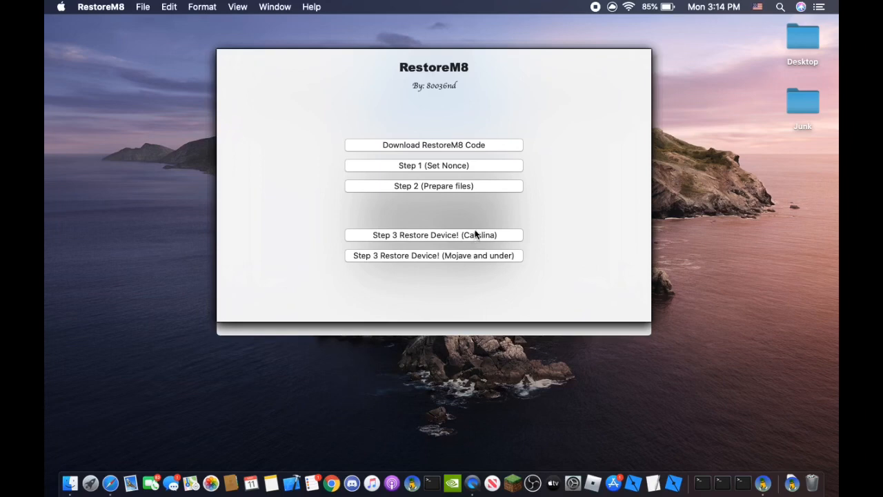
Step: Start 'Step 3 Restore Device! (Catalina)' to launch futurerestore
left_click(434, 234)
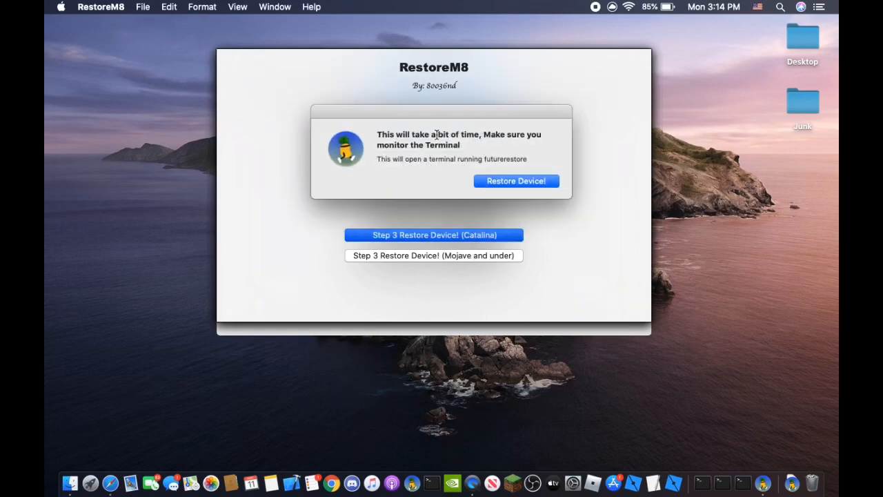
mouse_move(499, 140)
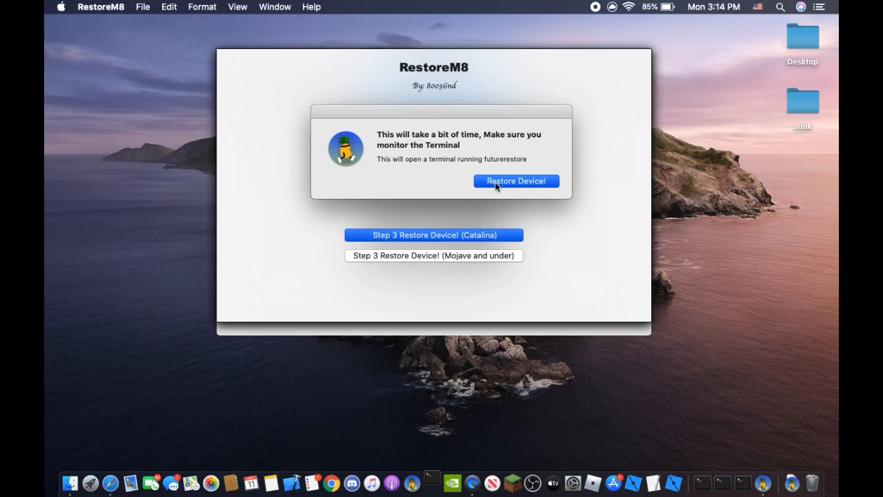
mouse_move(455, 476)
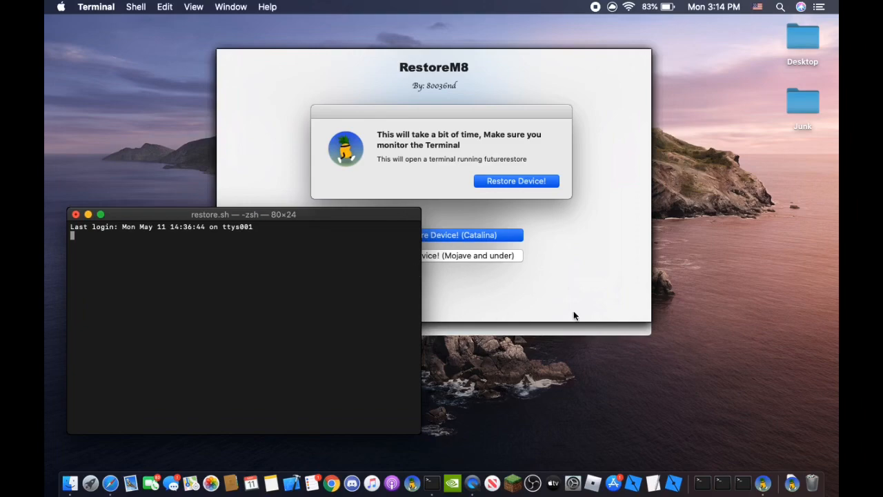
Step: Watch futrerestore's Terminal output until it reports the device should be restored
left_click(516, 181)
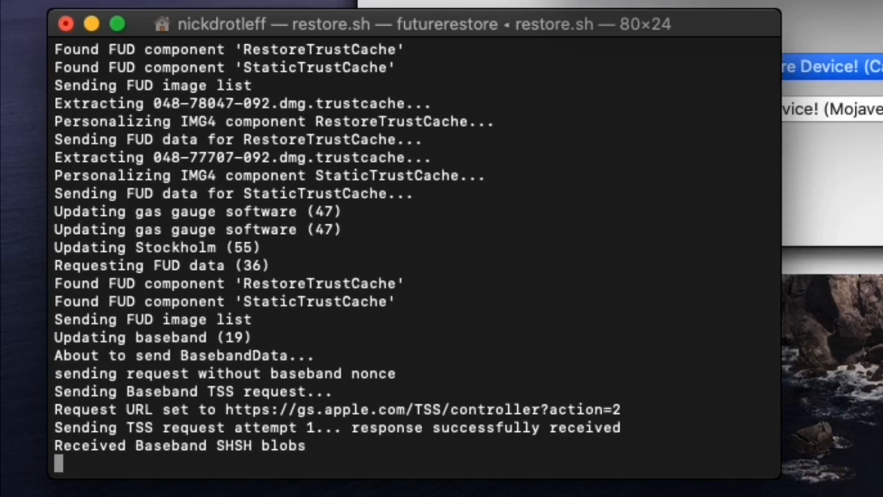
scroll("down", 3)
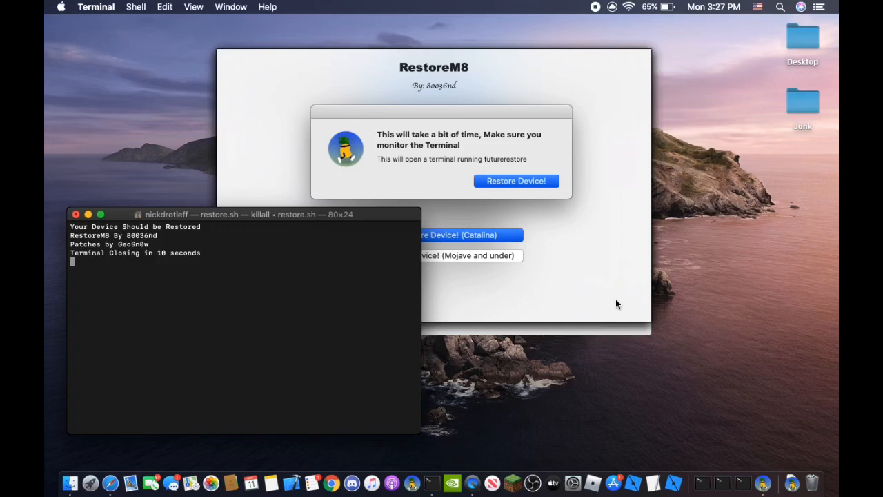
Step: After 'Your Device Should be Restored', return to the RestoreM8 main menu as Terminal closes
left_click(516, 181)
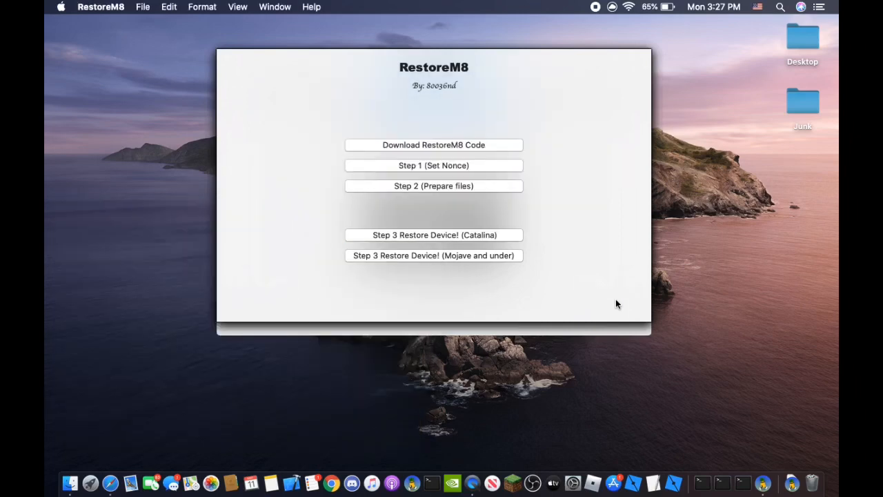